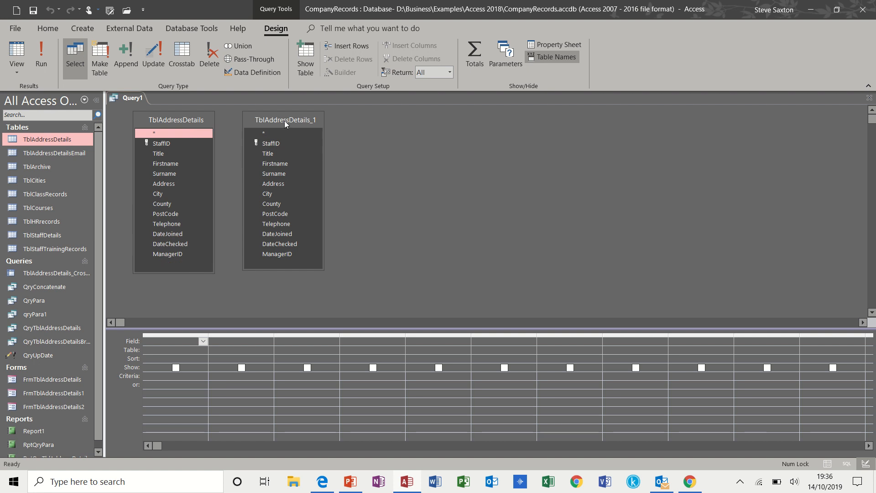
# Select the duplicated TblAddressDetails_1 field list to give it the alias Managers
pyautogui.click(558, 44)
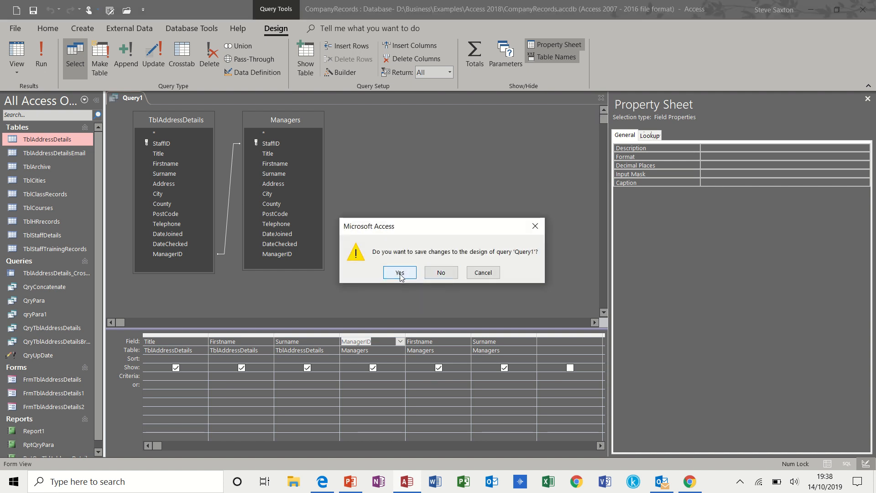
# Confirm saving the closed query's design so it can be named QrySelfJoin
pyautogui.click(400, 272)
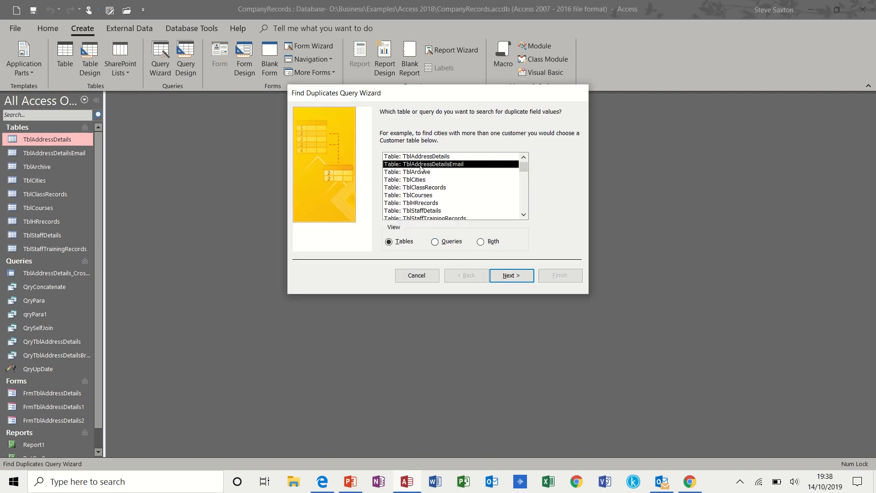